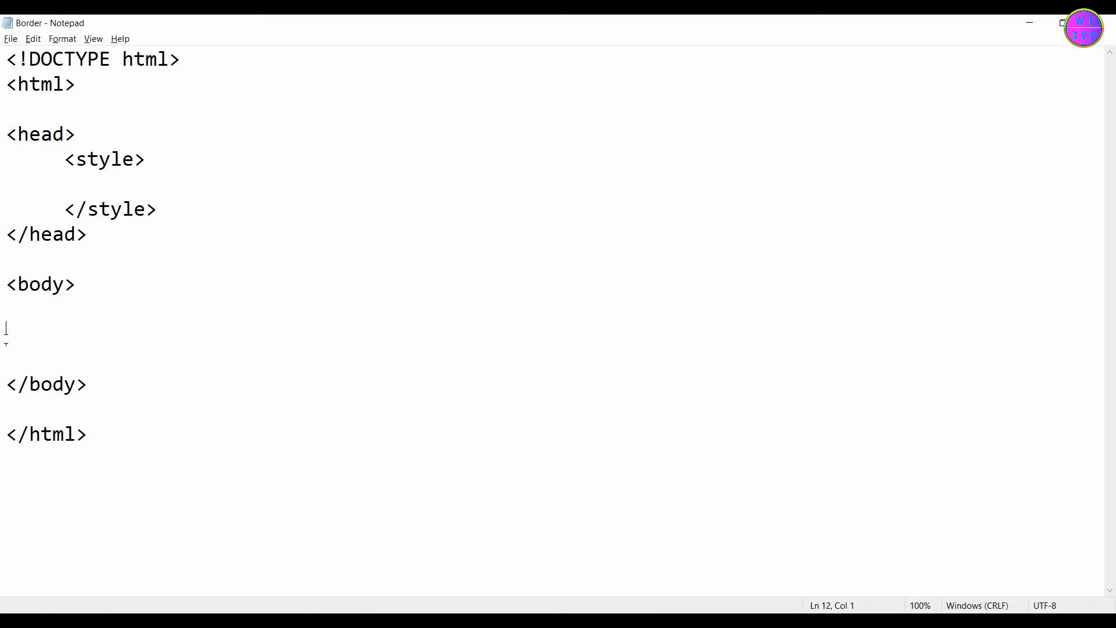
- Insert a my-border div in the body wrapping the paragraph 'This is my text inside the border.'
text(<div)
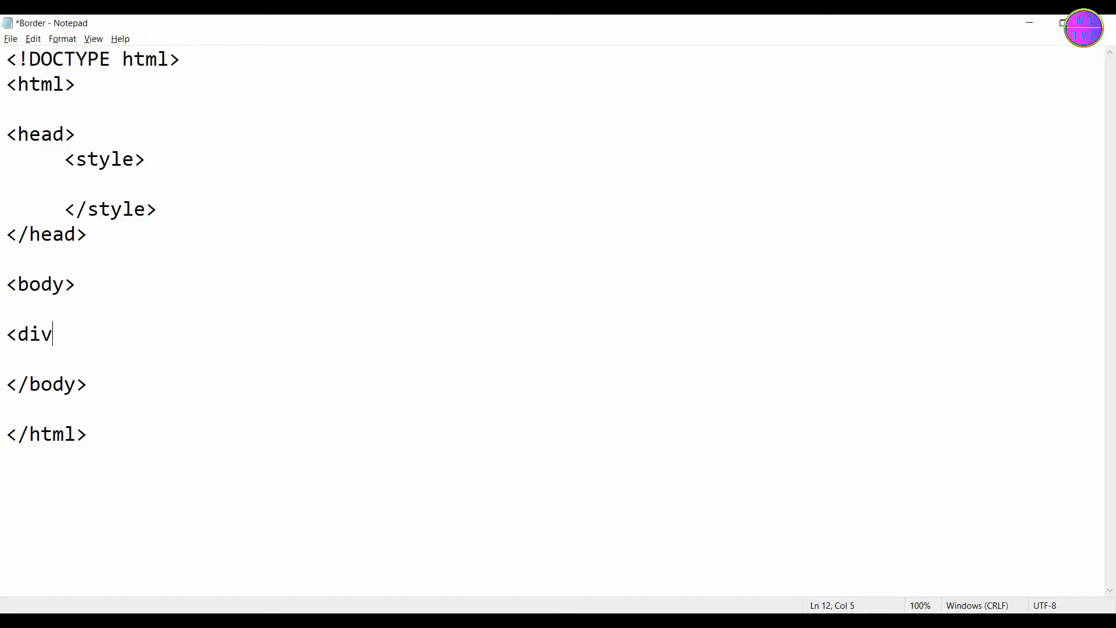
text(></div>)
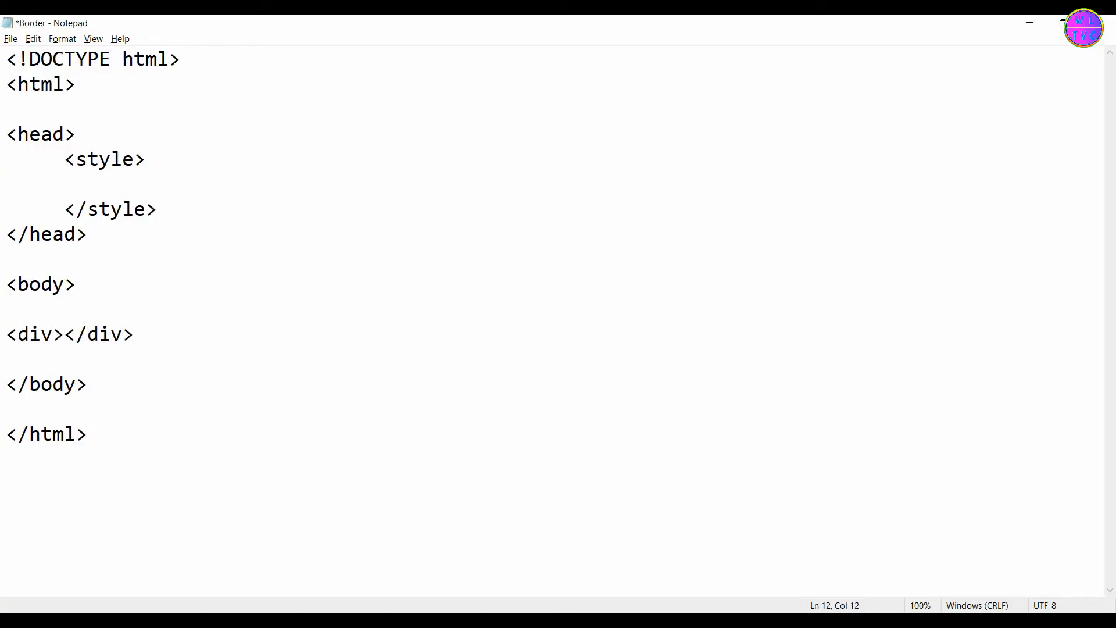
key(enter)
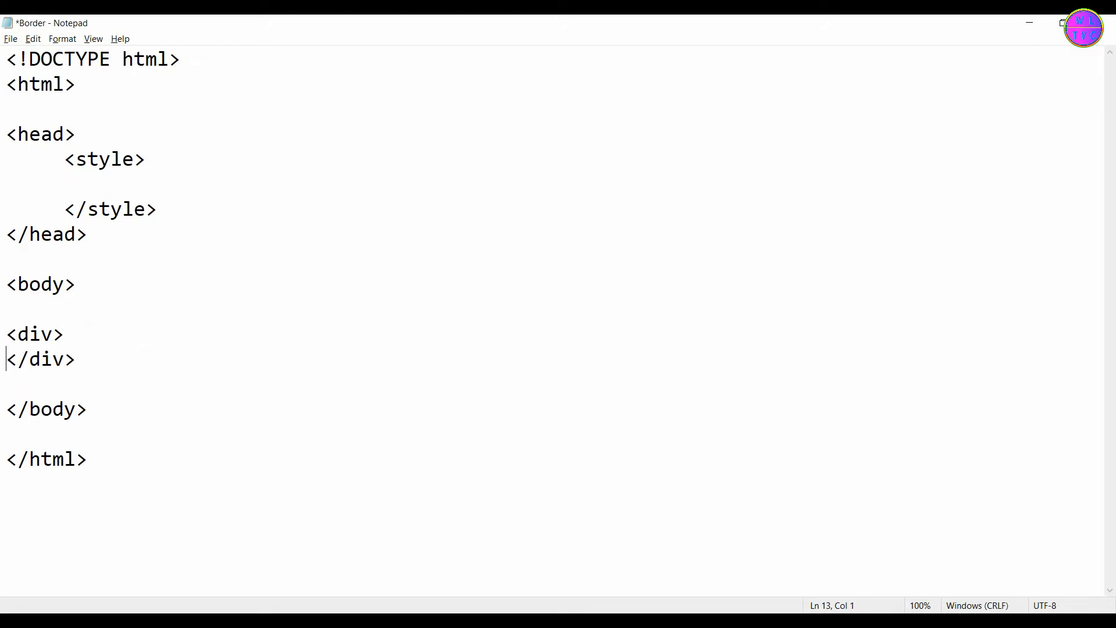
text(<p>)
click(39, 335)
text( class="my-border")
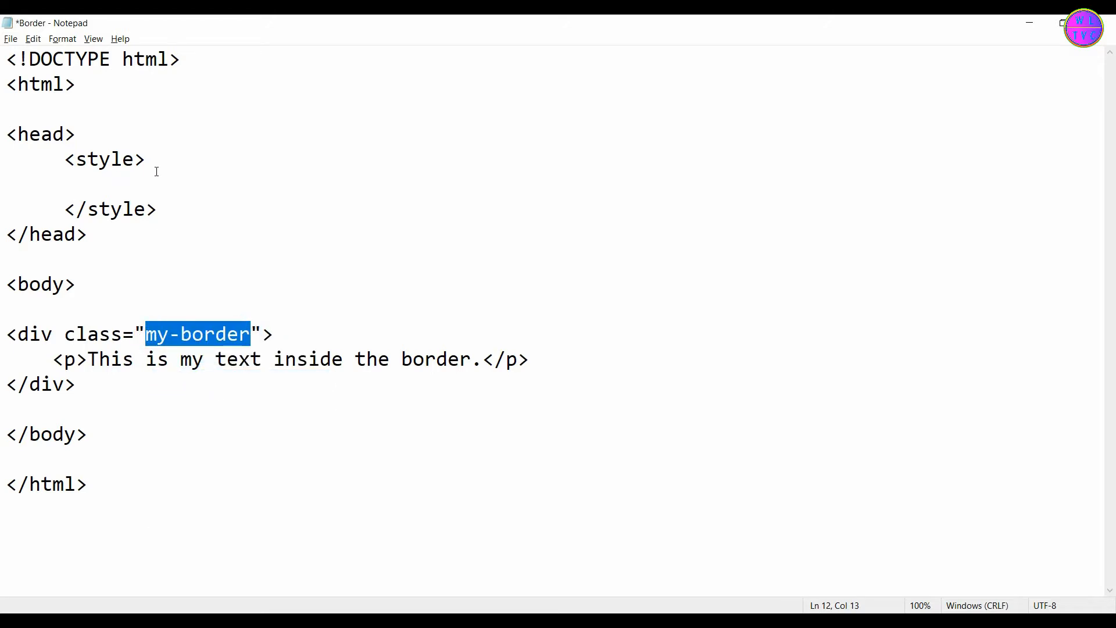
- Write .my-border { border-style: solid; border-color: darkgreen; border-width: 4px 11px 4px 35px; }
click(99, 184)
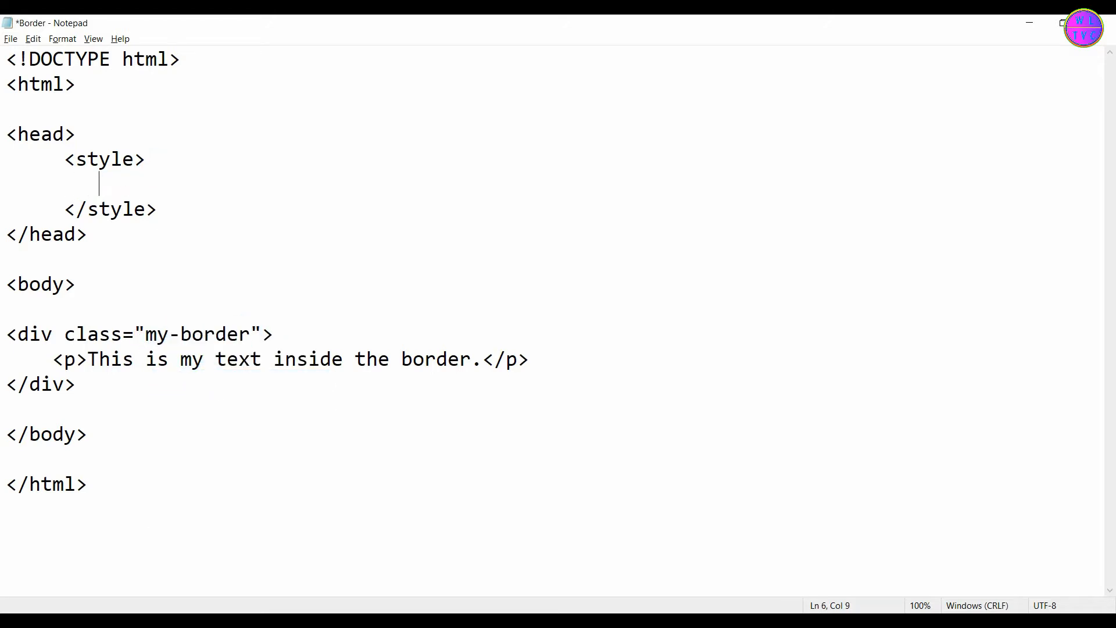
text(my-border {)
text(})
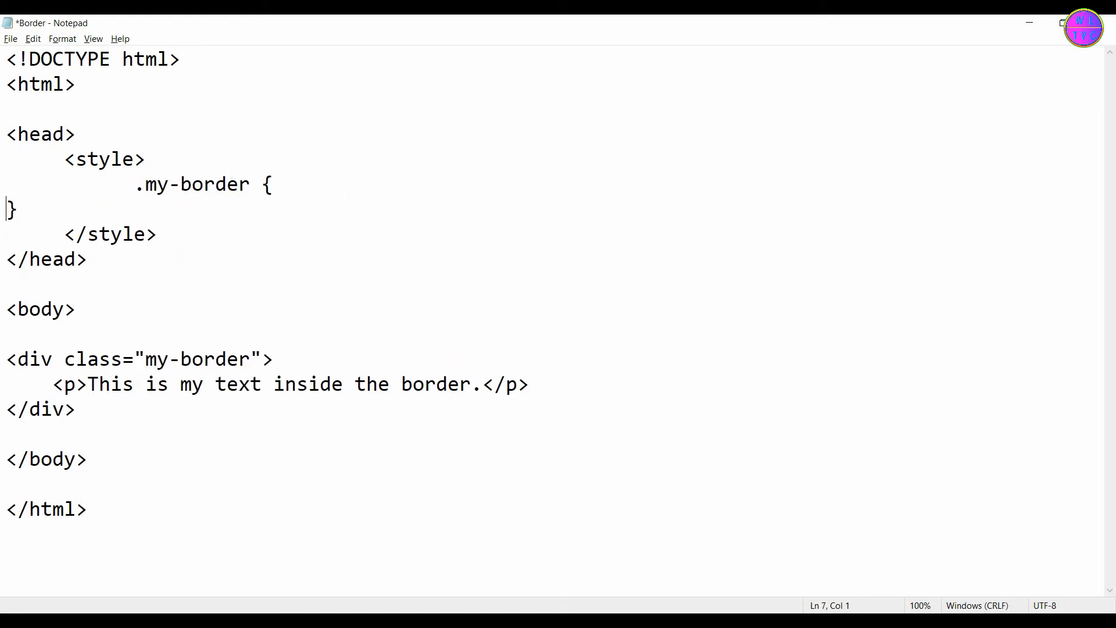
text(border)
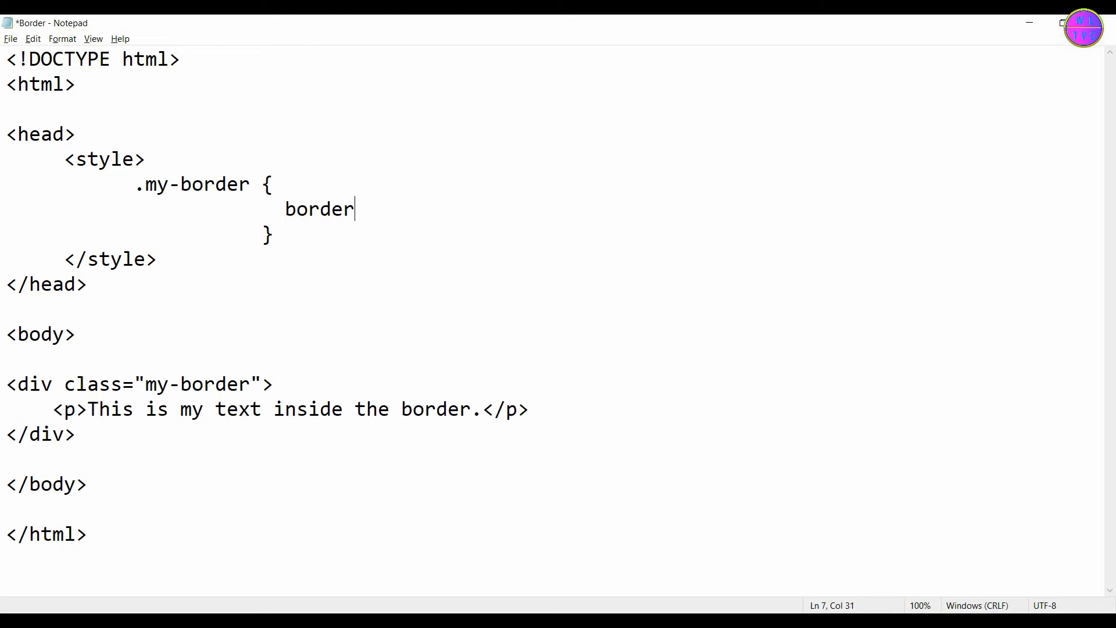
text(-style:)
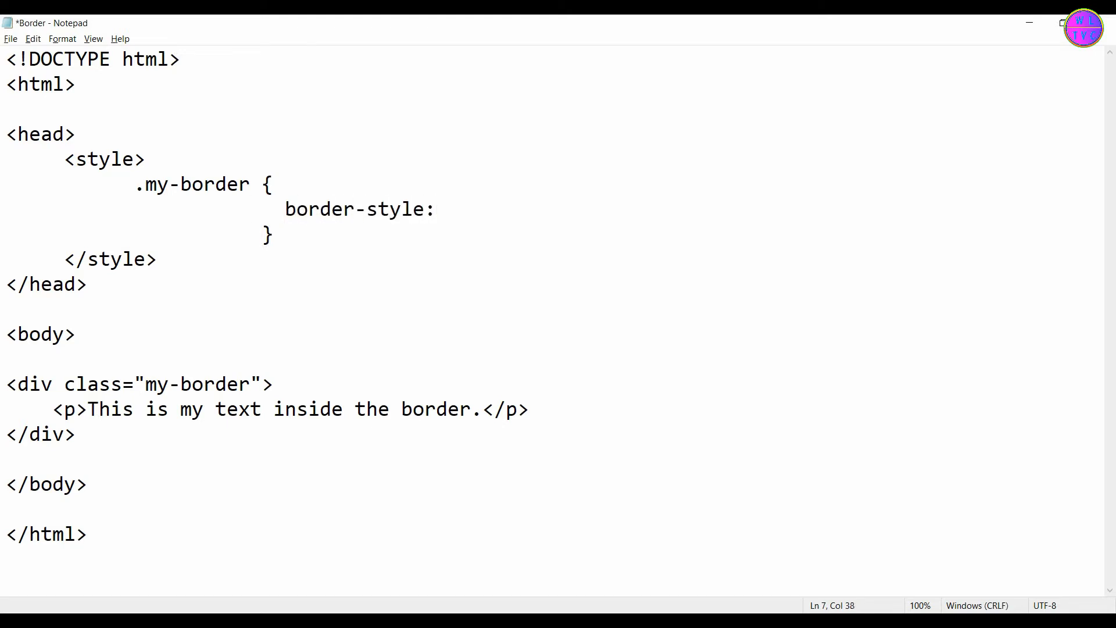
text(solid)
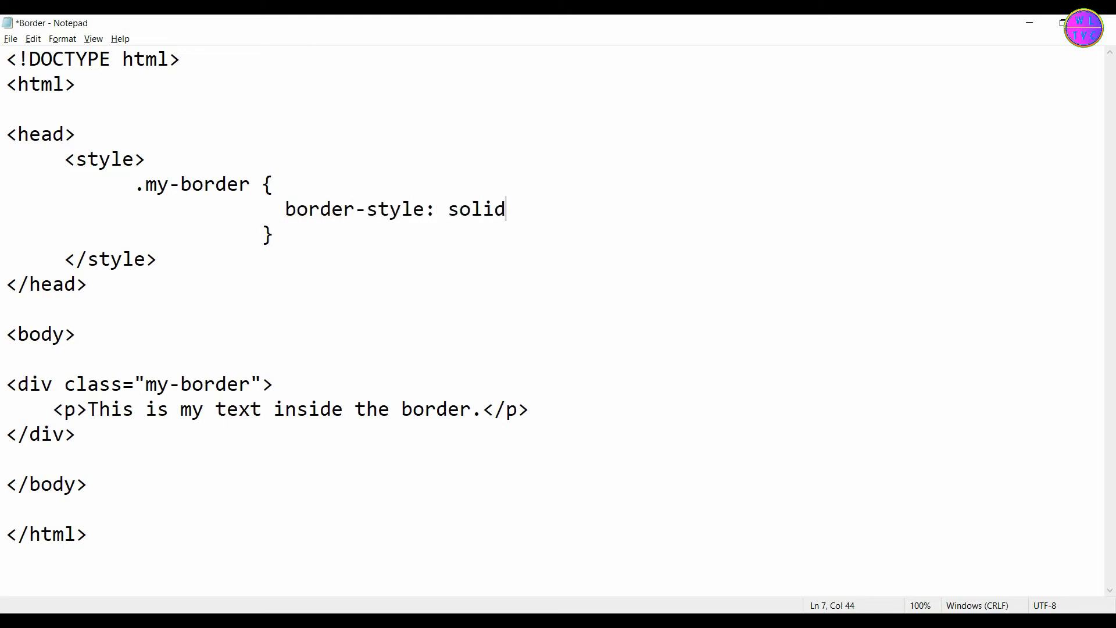
text(;)
text(bo)
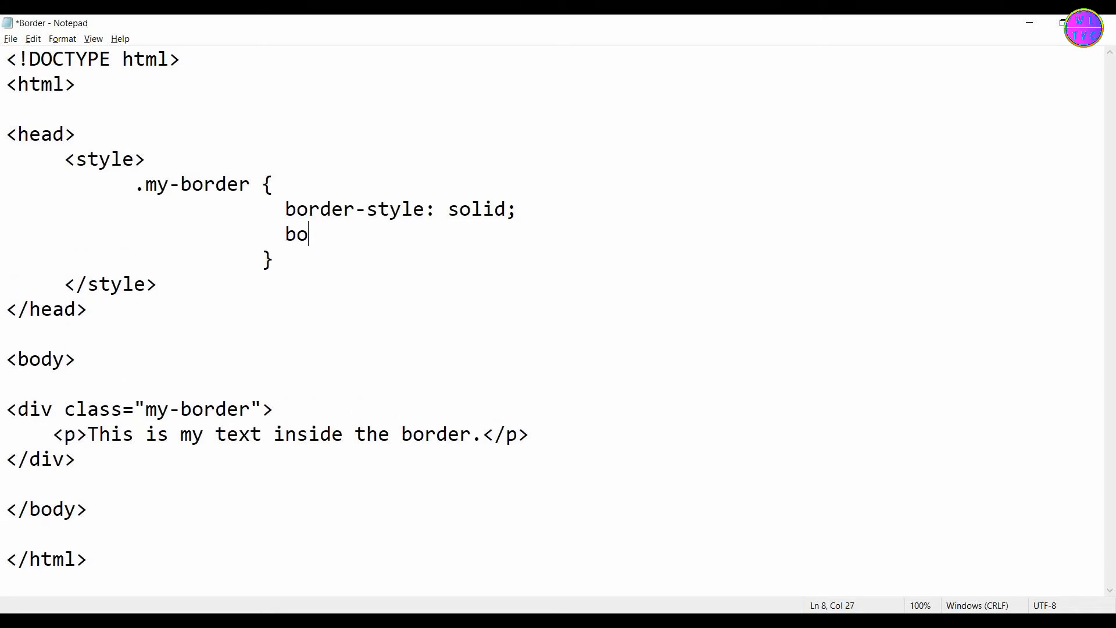
text(rder-color: darkgreen;)
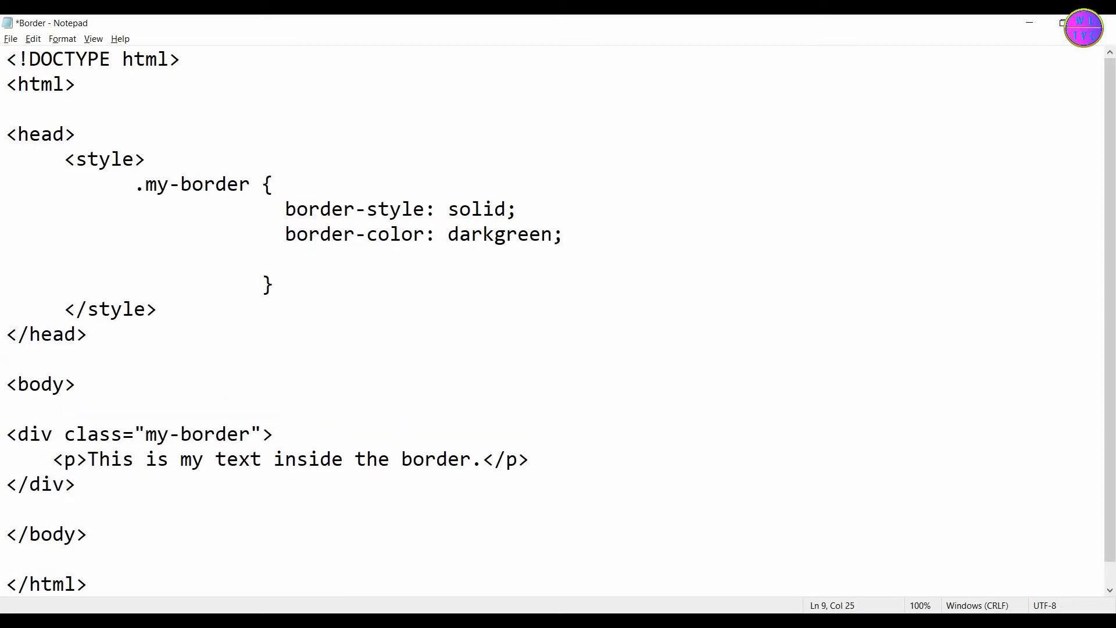
text(border-width: 4px 11px)
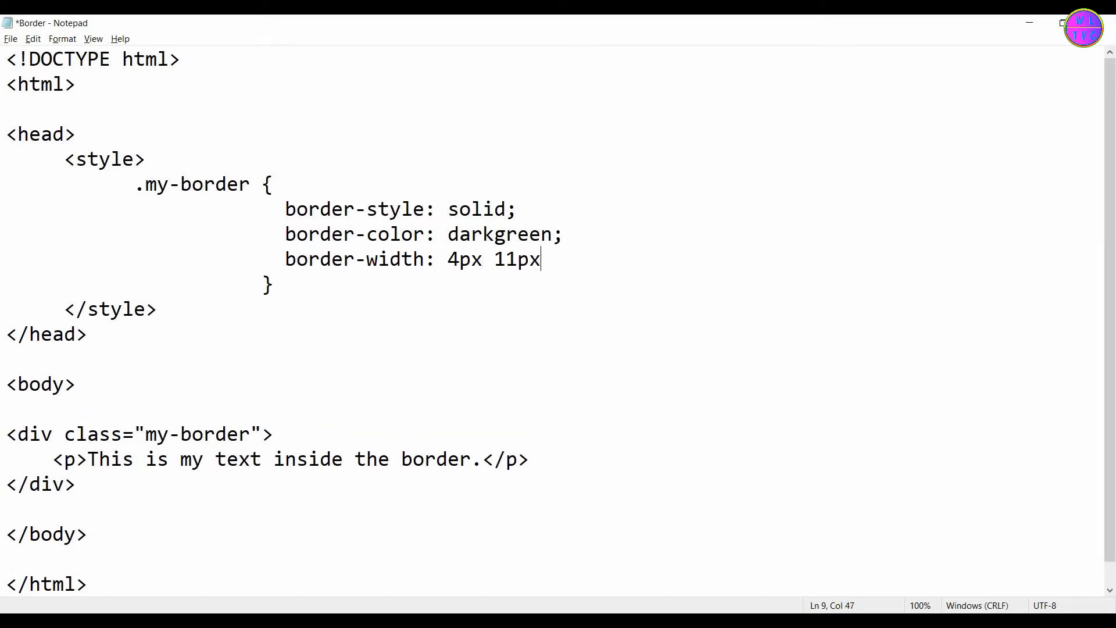
text(4px 35px;)
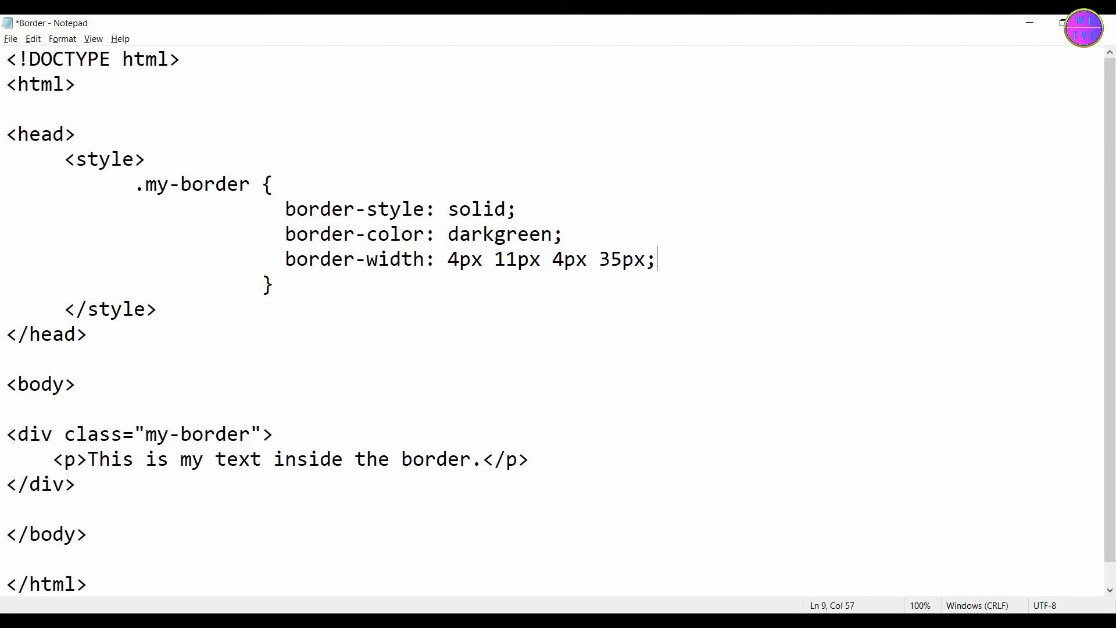
- Style the box 80% wide with blue 30pt bold Arial text, then open Border.html in Chrome
text(width: 80%;)
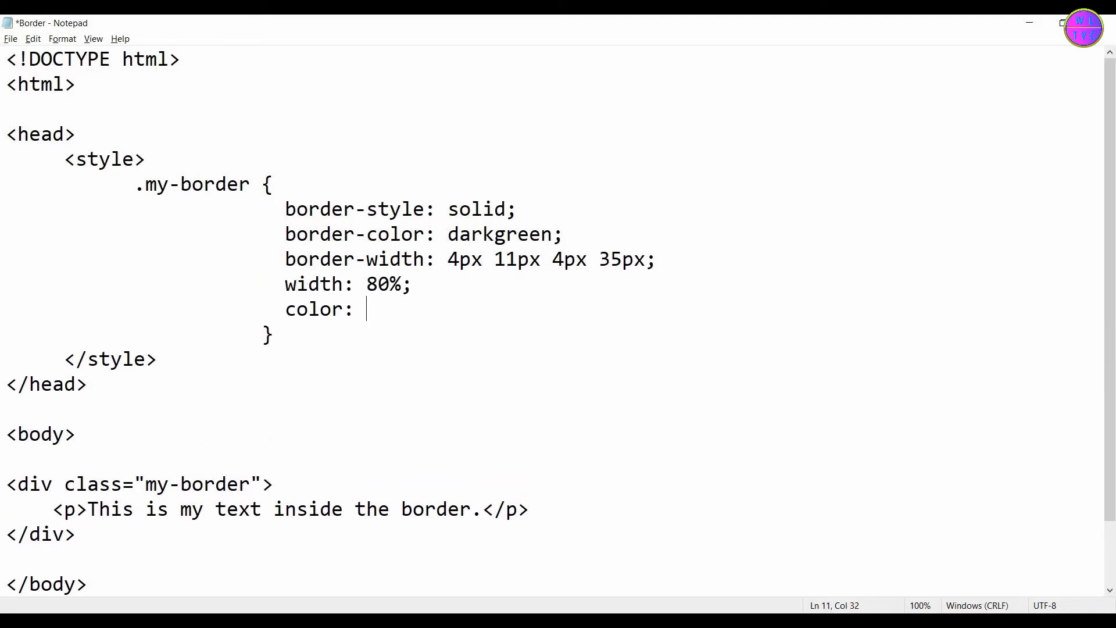
text(blue;)
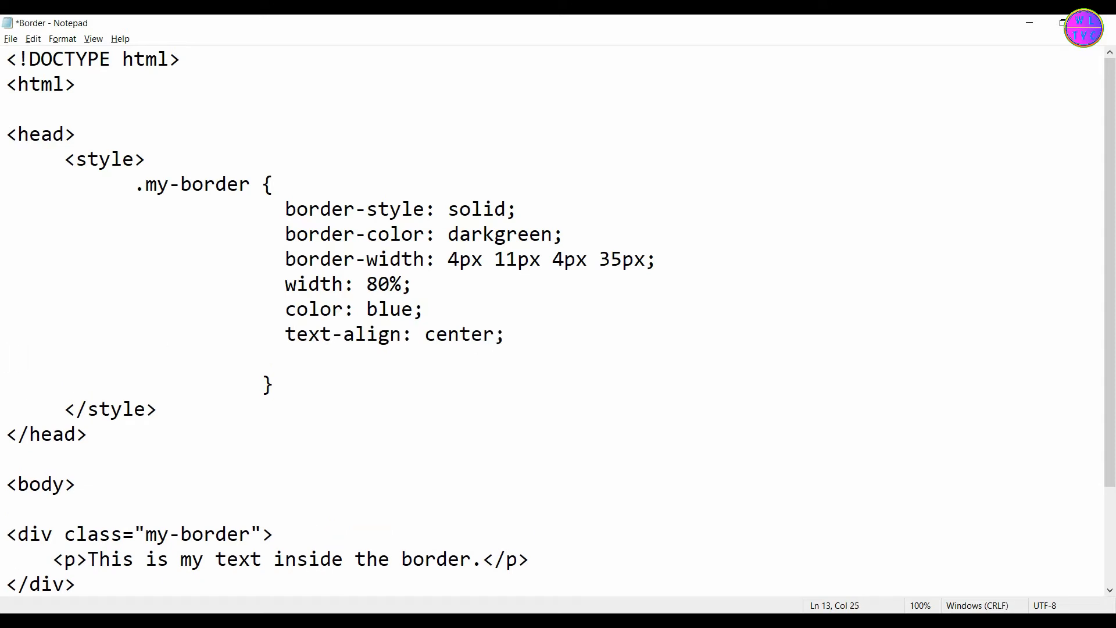
text(font-size: 30pt;)
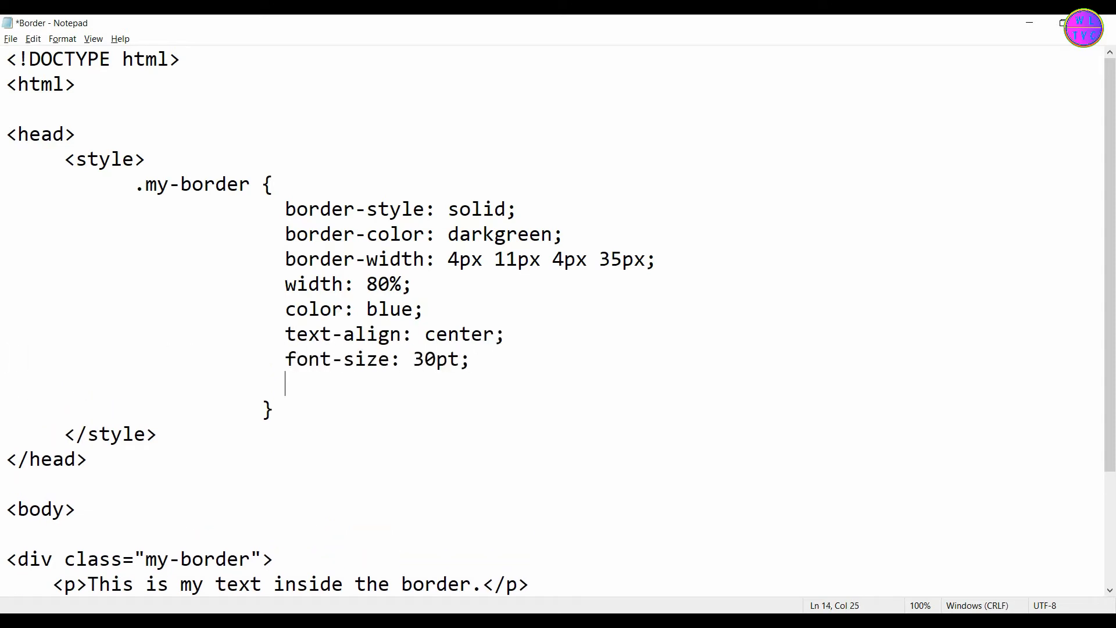
text(font-weight: bold;)
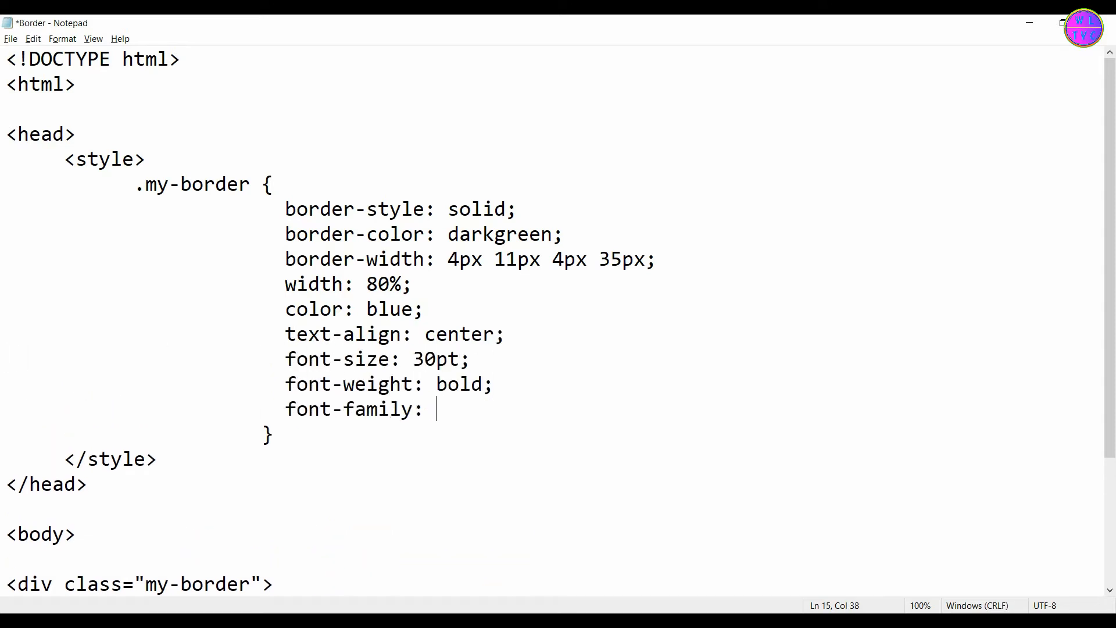
text(arial;)
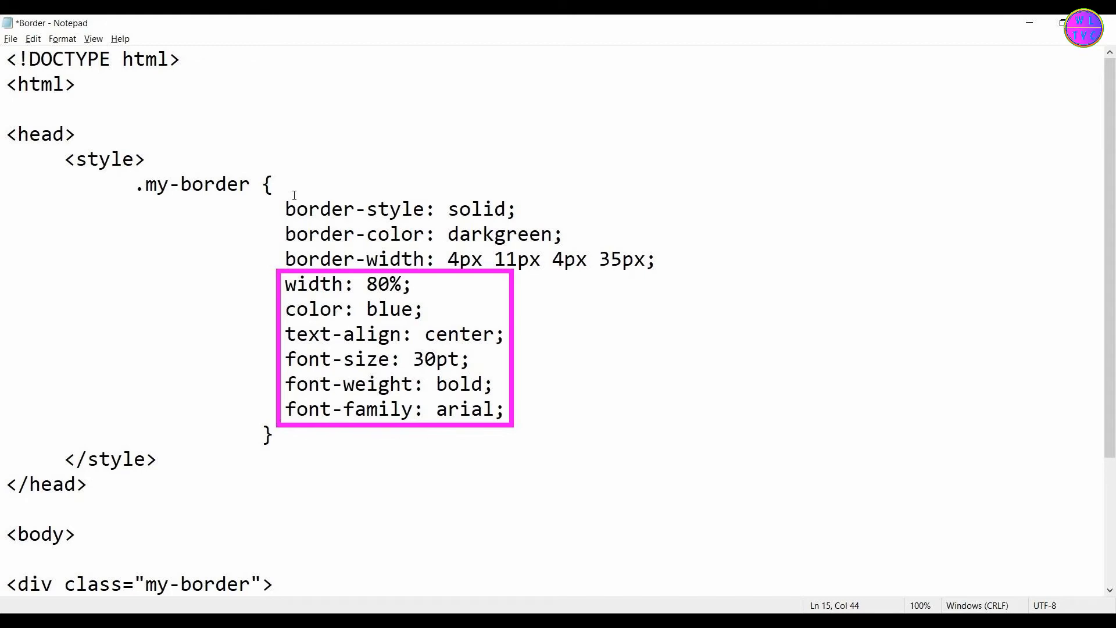
click(10, 38)
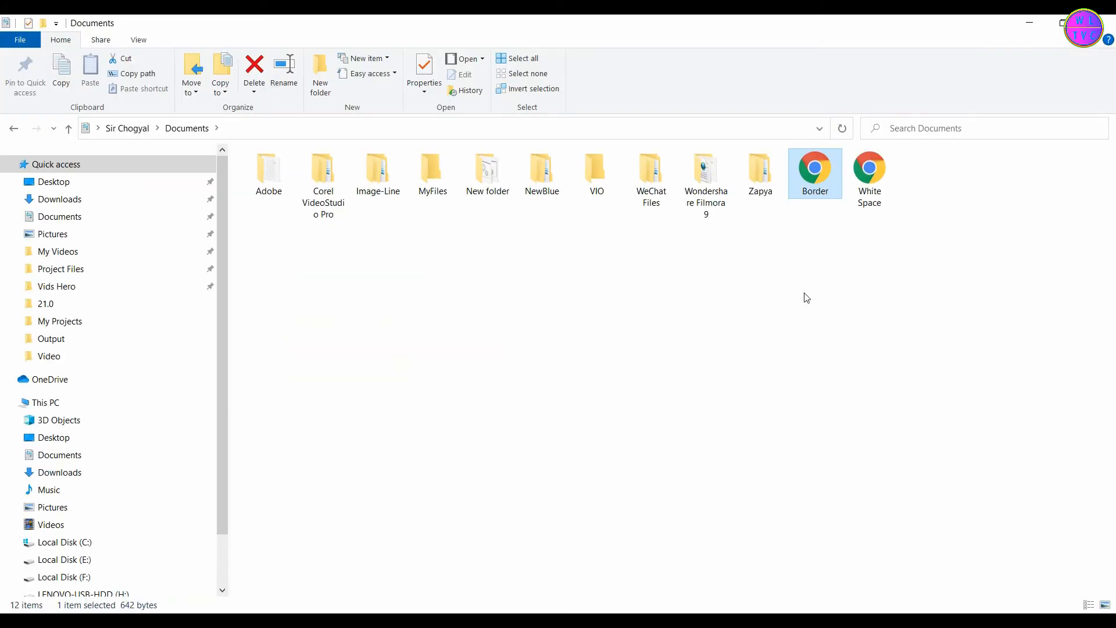
double_click(815, 168)
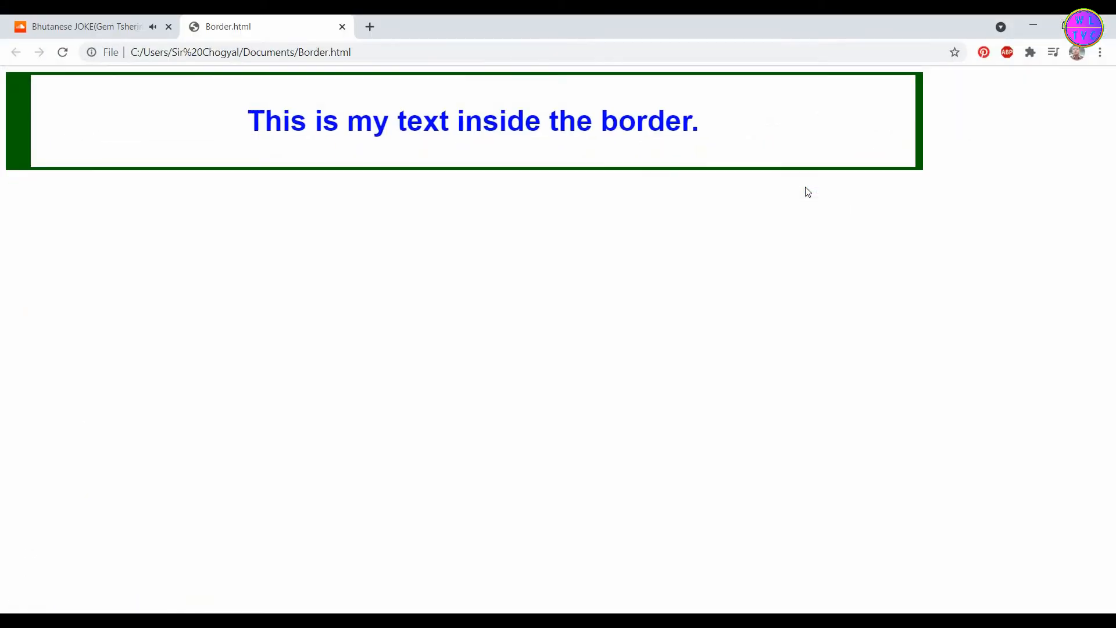
mouse_move(269, 559)
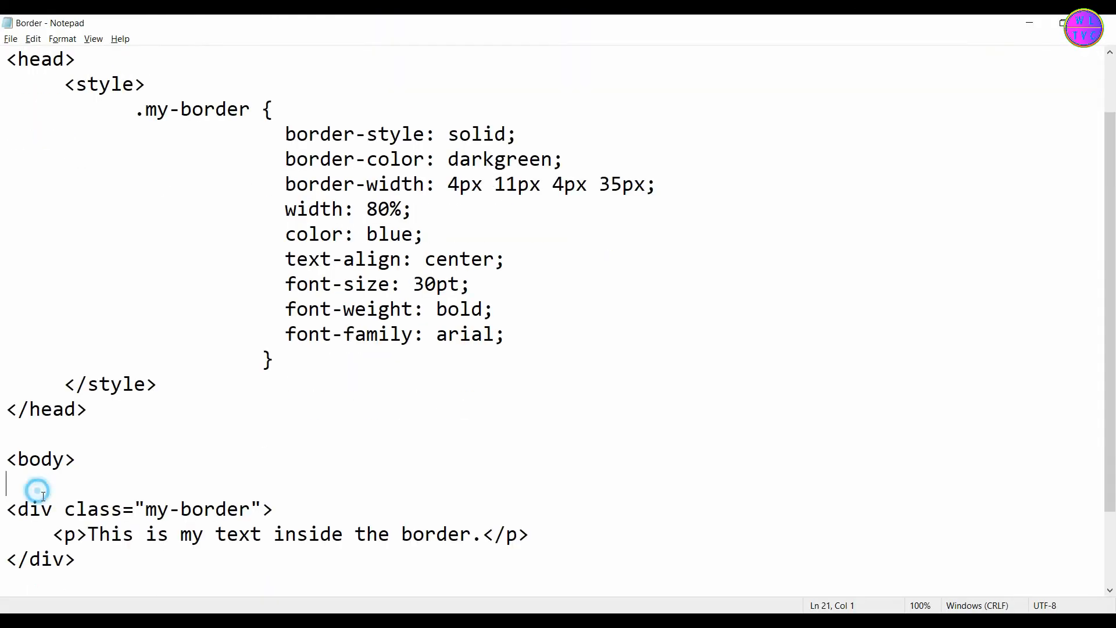
- Wrap the bordered div in <center> tags, save, and reload the page in Chrome
key(enter)
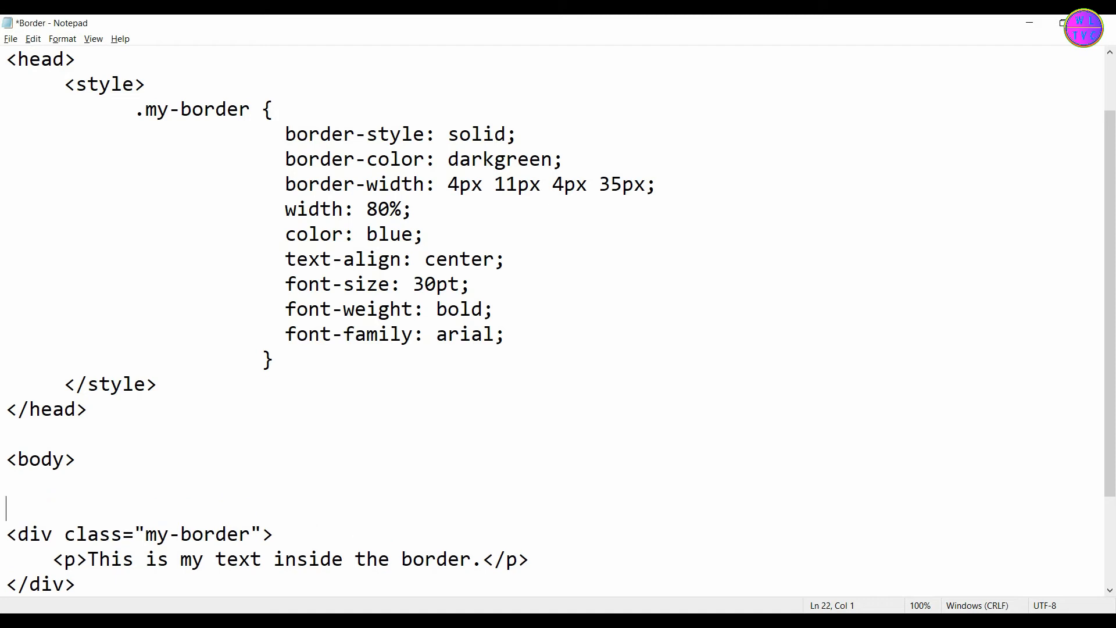
text(<cene)
text(</center>)
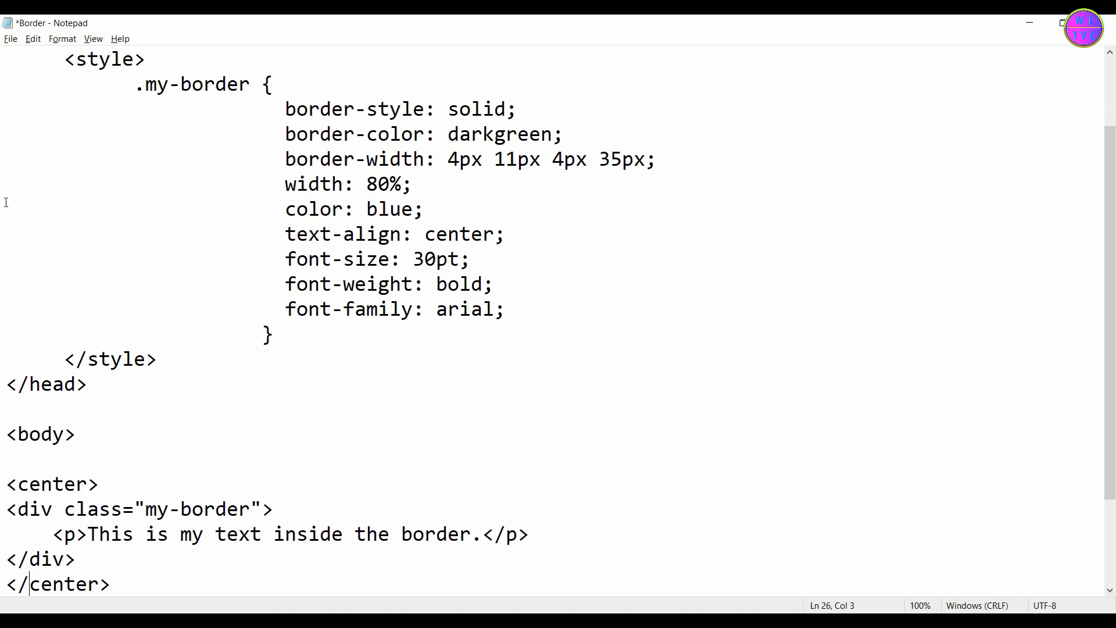
click(10, 39)
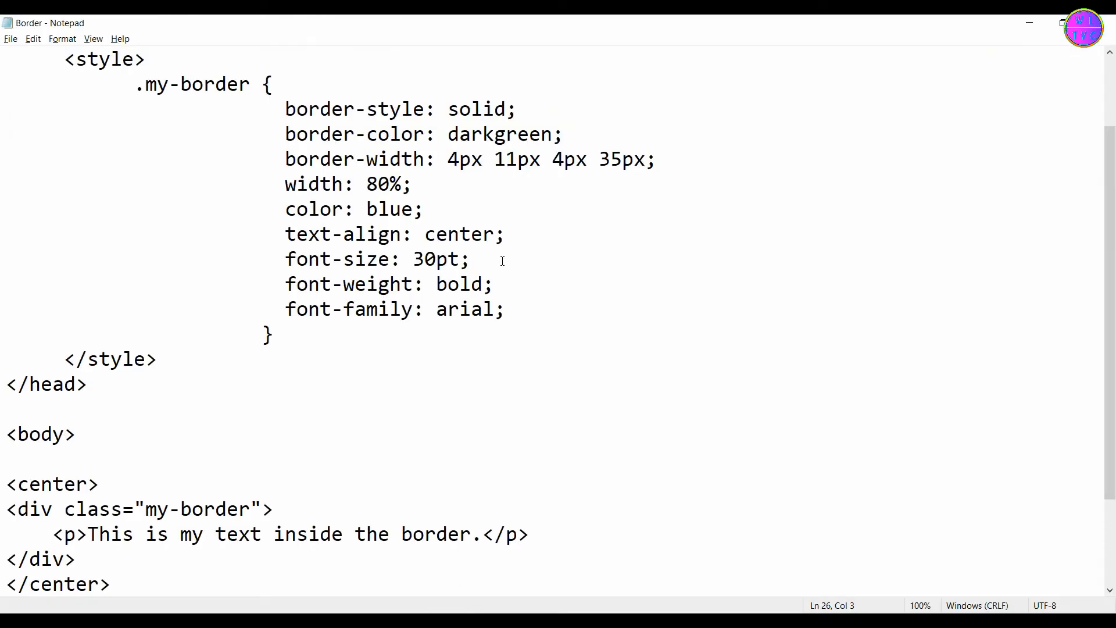
mouse_move(495, 432)
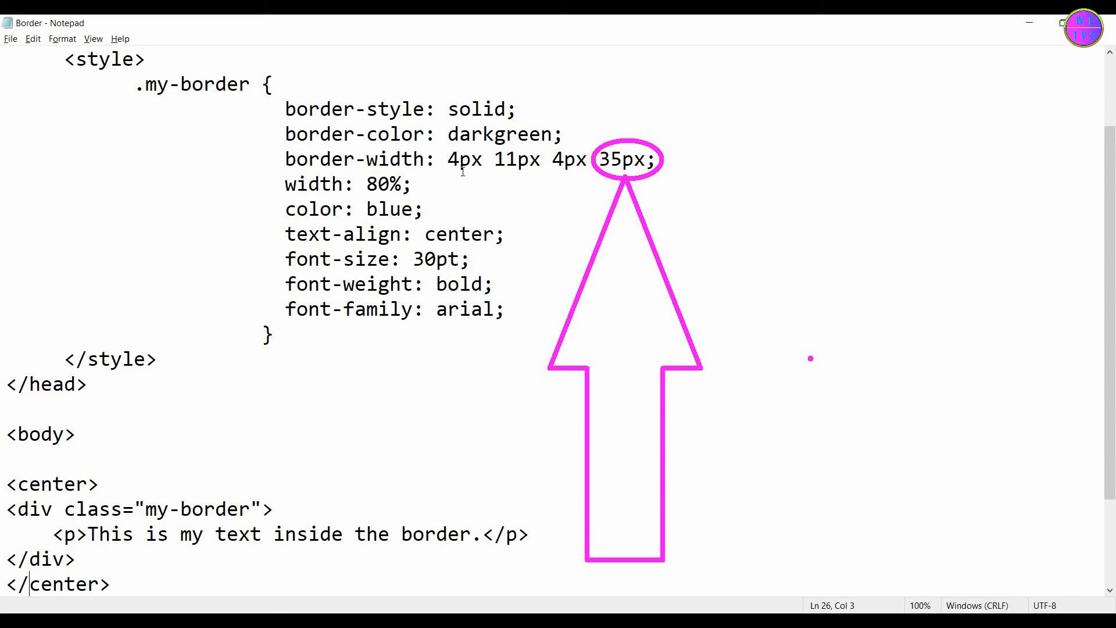
text(1)
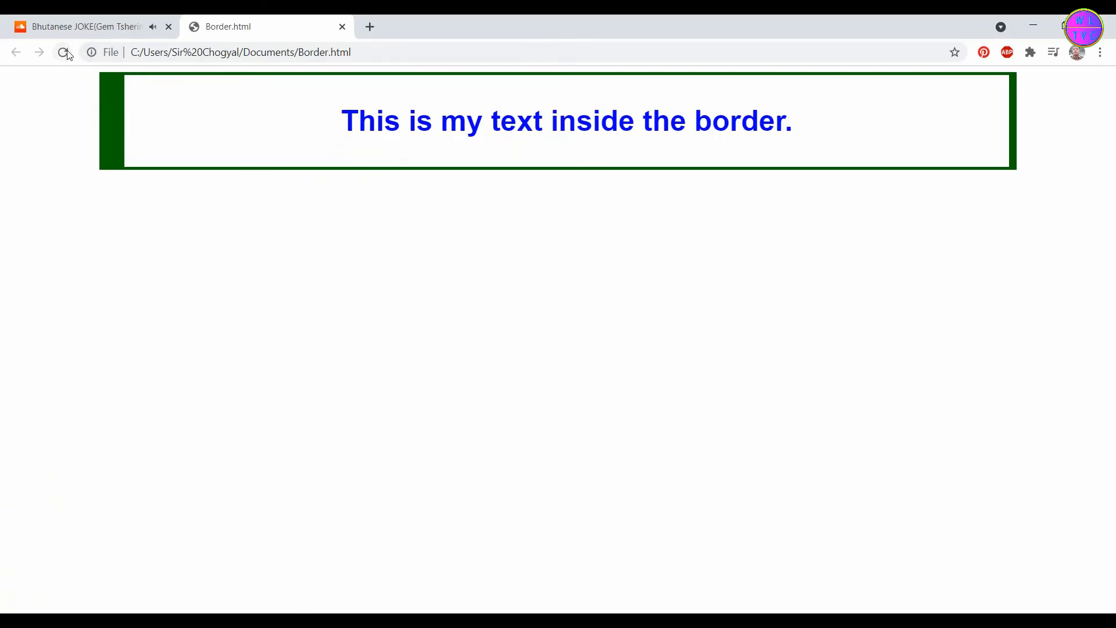
click(62, 51)
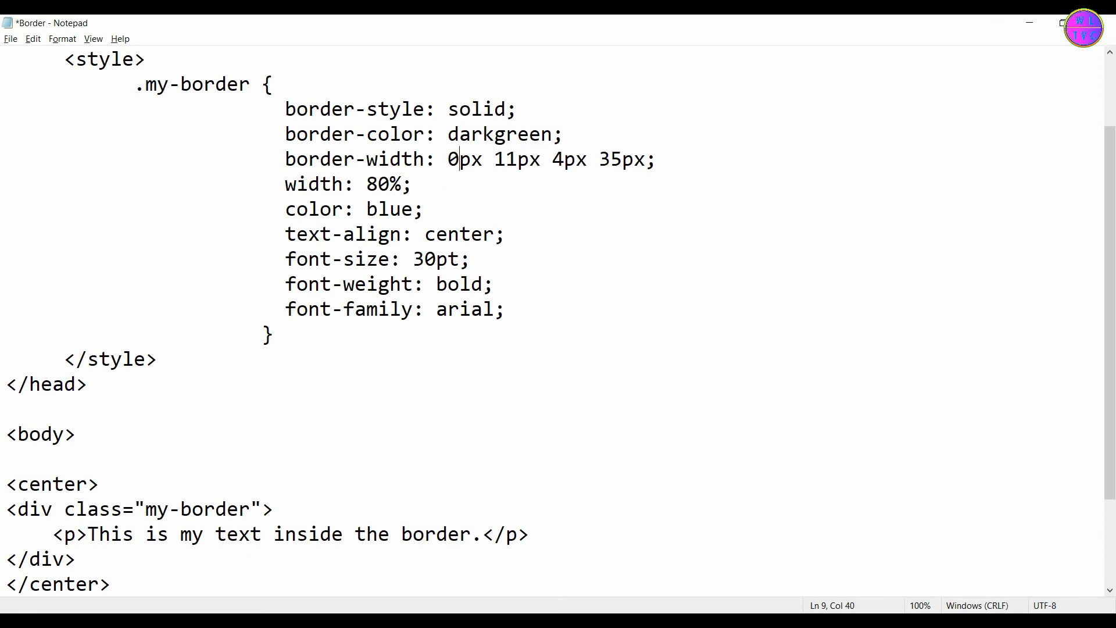
- Test zeroed border-width values, save, then restore the left border width to 35px
click(10, 38)
text(4)
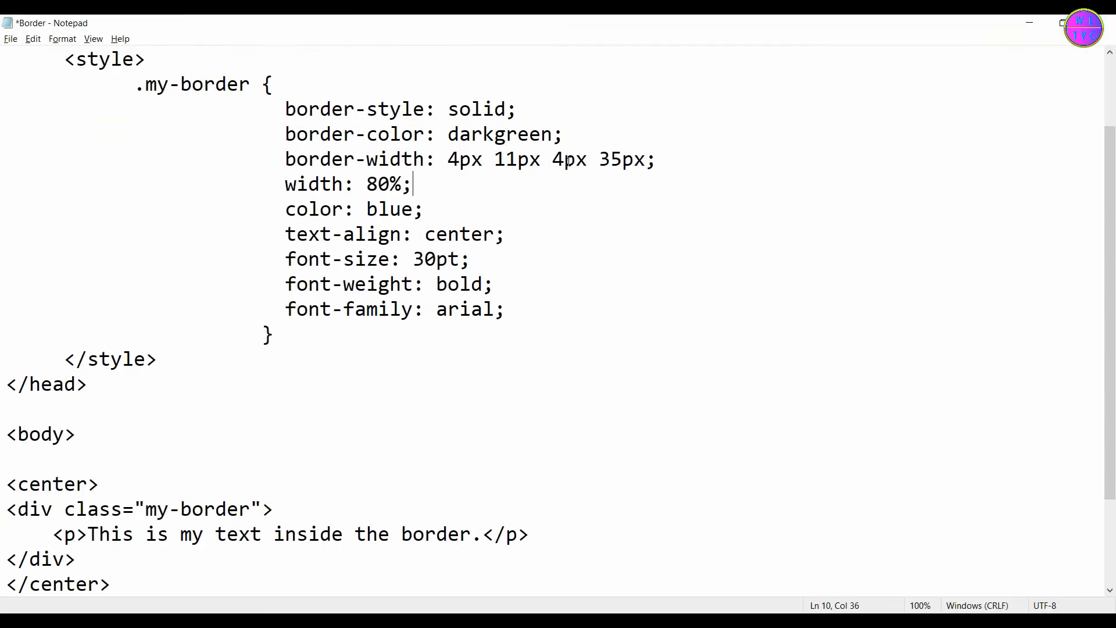
key(ctrl+s)
text(0)
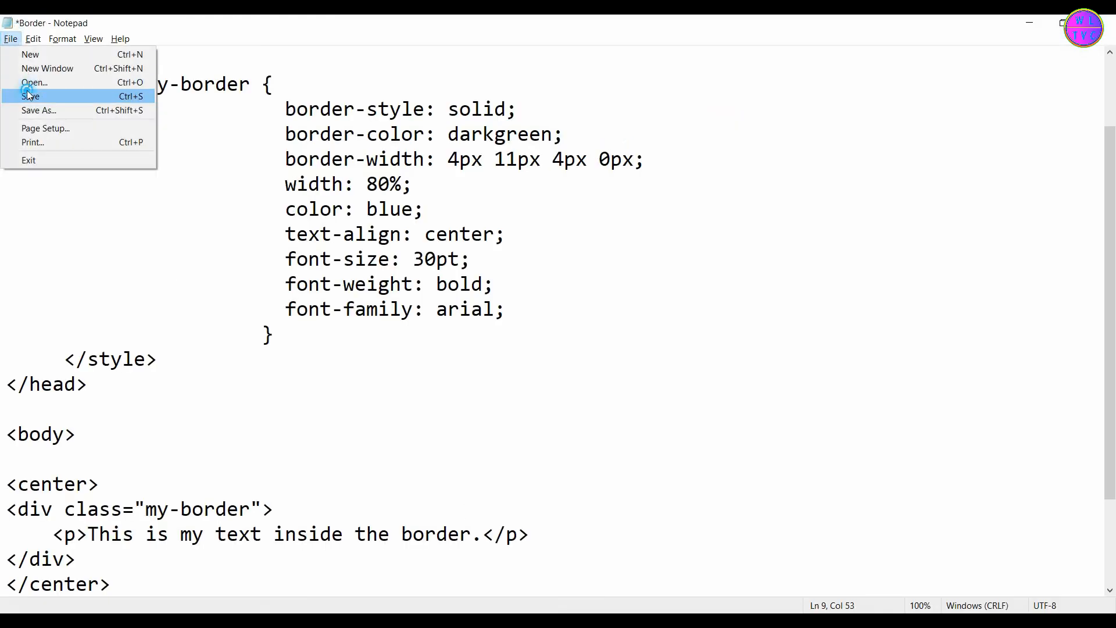
click(30, 96)
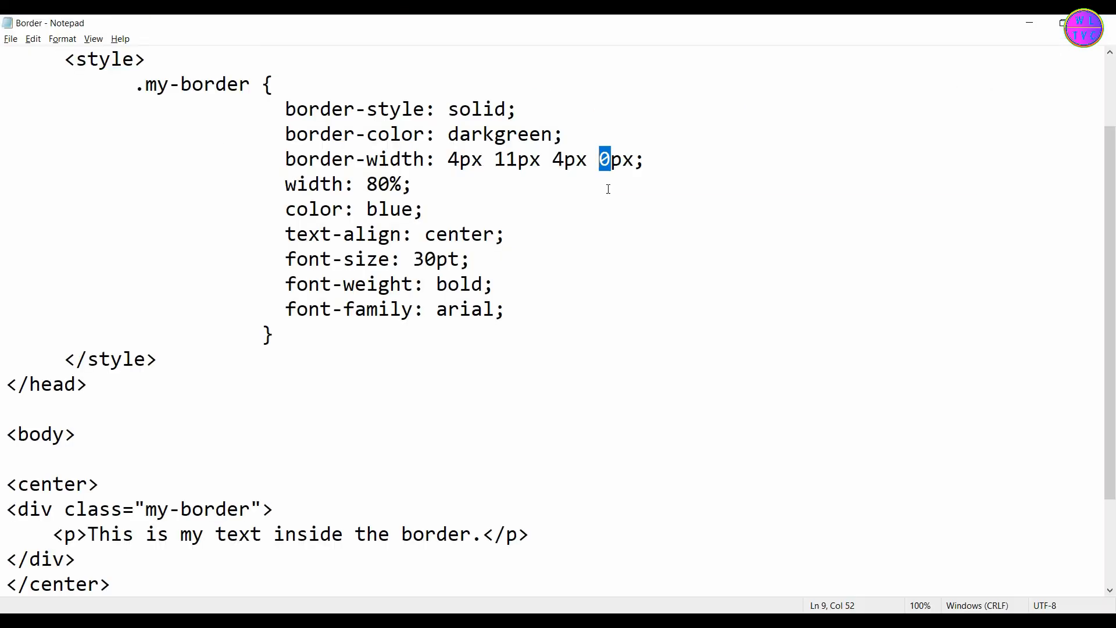
text(35)
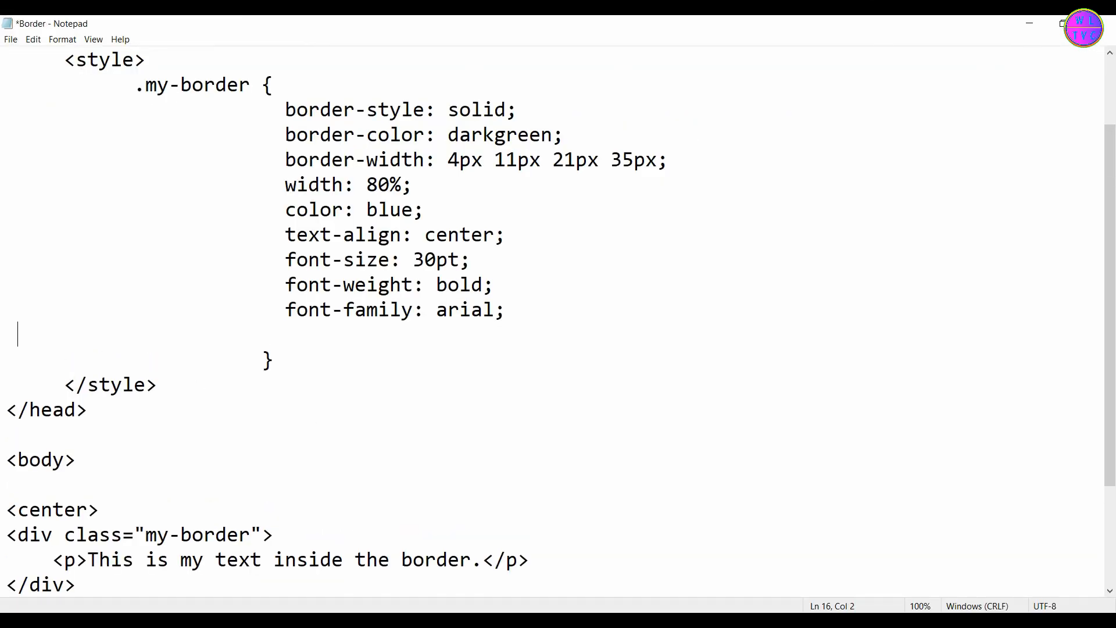
- Add 'background: yellow;' to the .my-border rule and save Border.html
text(background: yellow;)
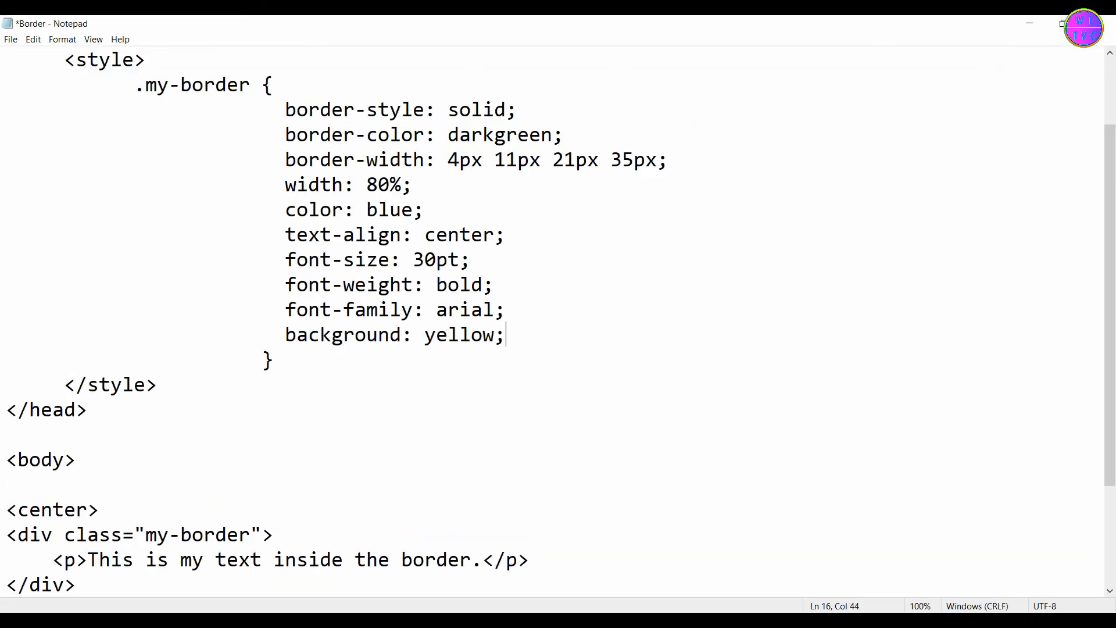
click(11, 39)
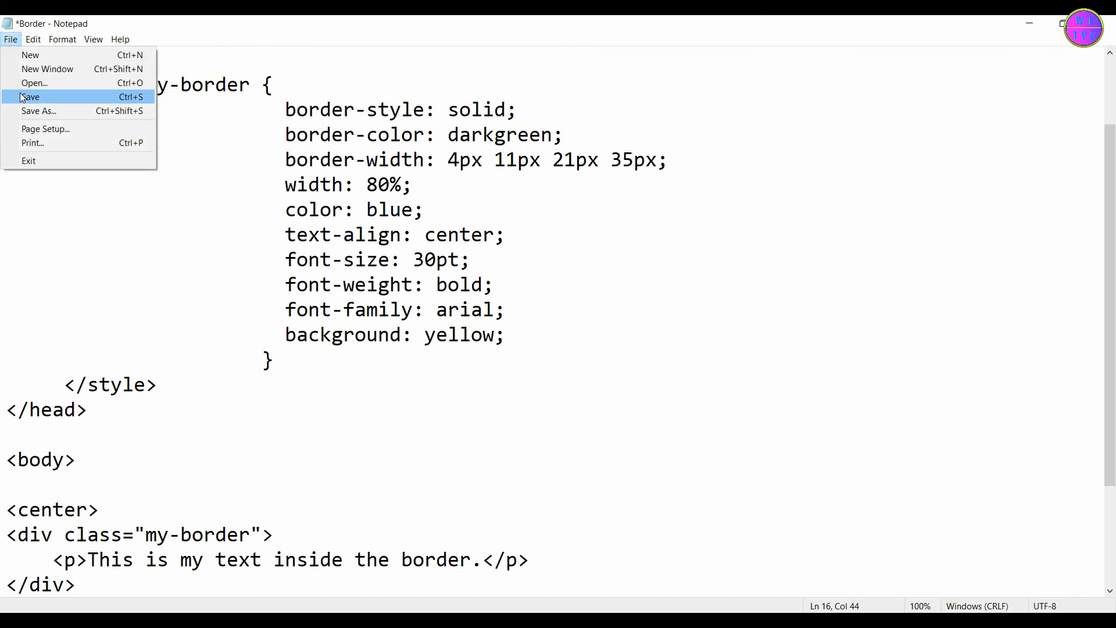
click(29, 97)
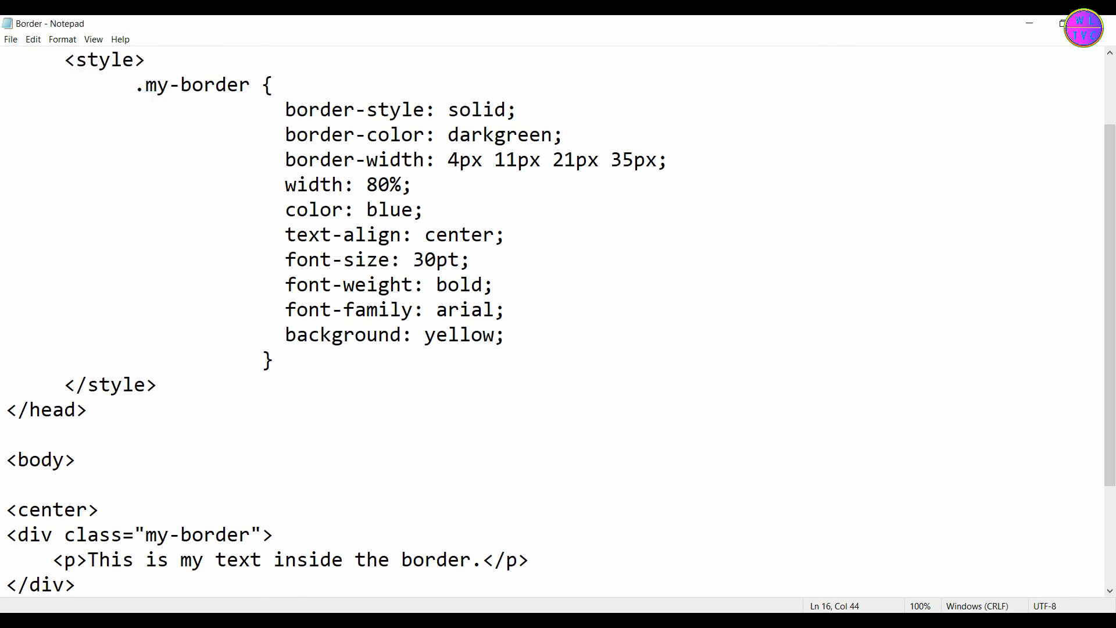
- Reload Border.html in Chrome to show the yellow background inside the border
click(63, 52)
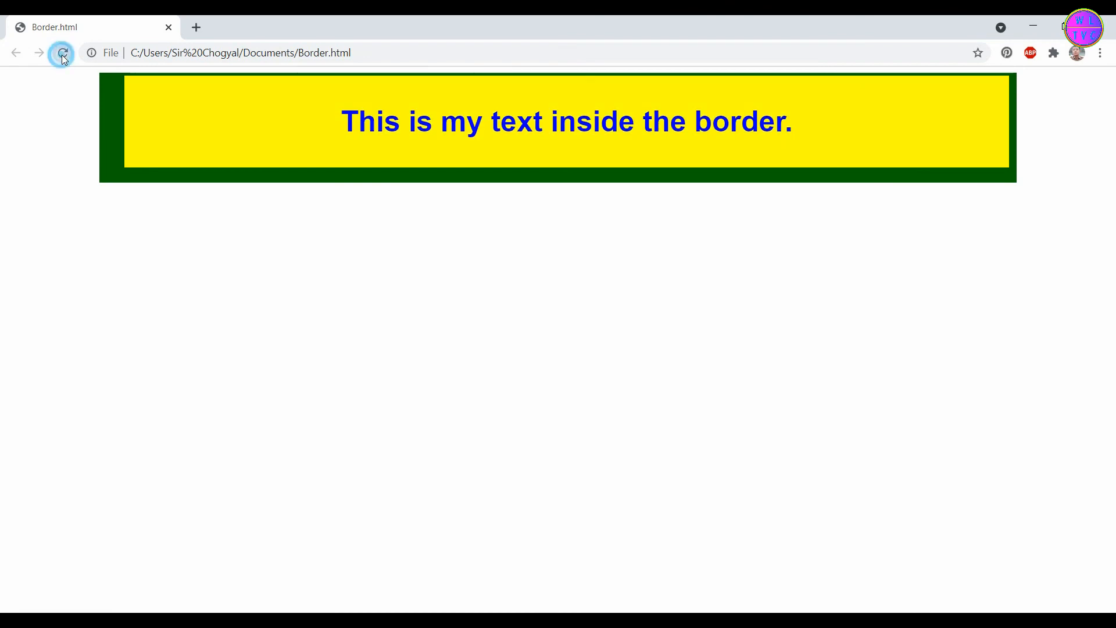
click(62, 52)
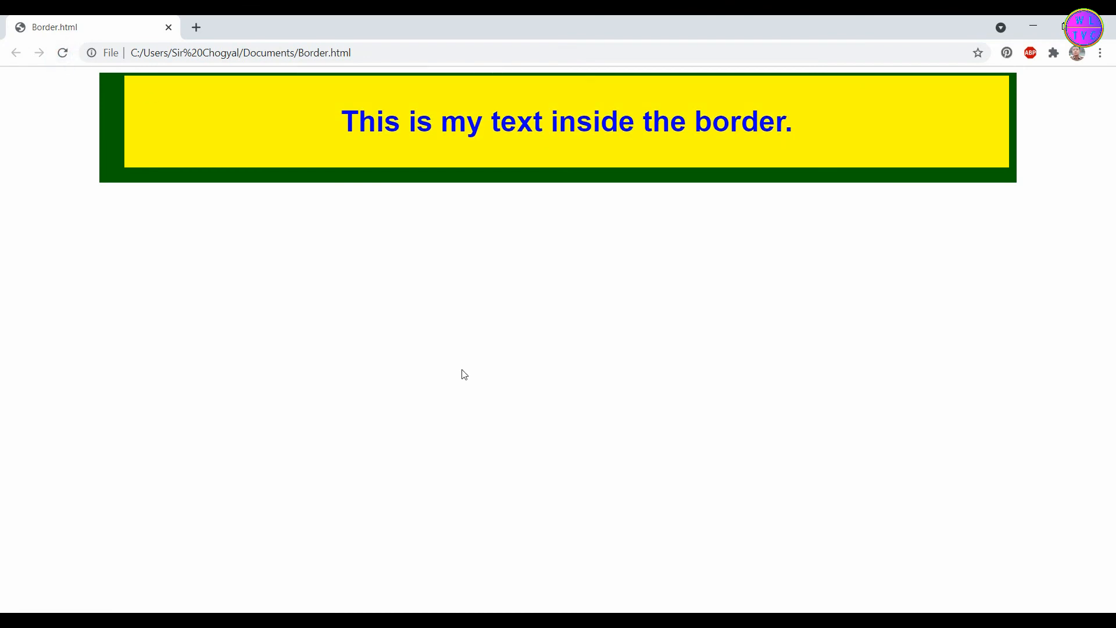
mouse_move(746, 412)
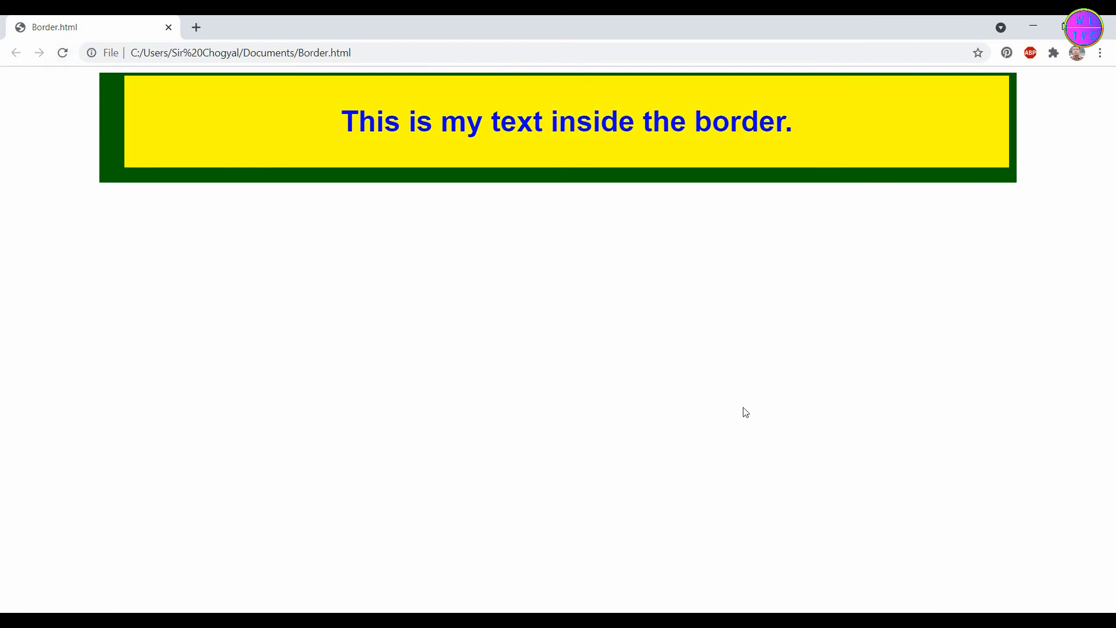